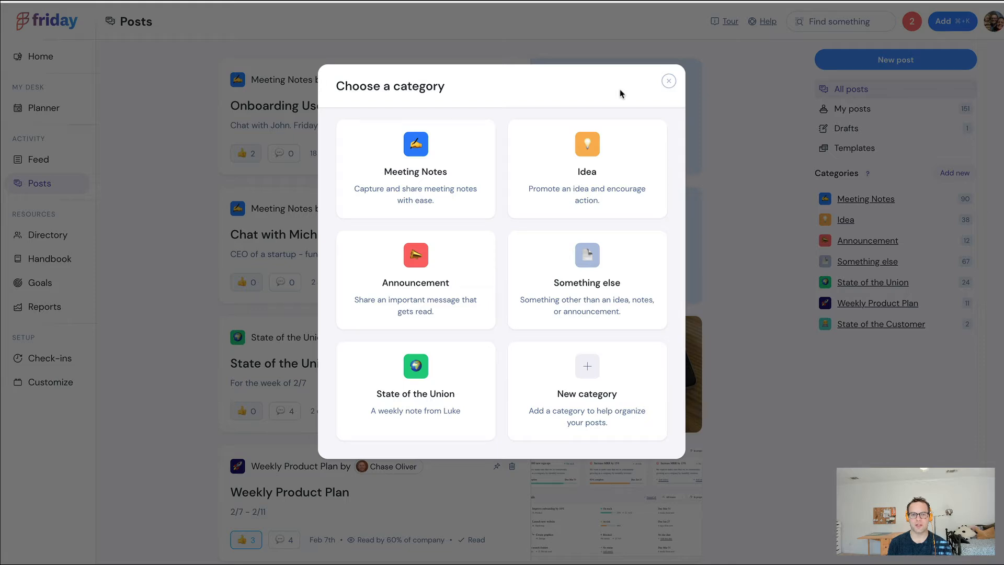
pyautogui.moveTo(564, 92)
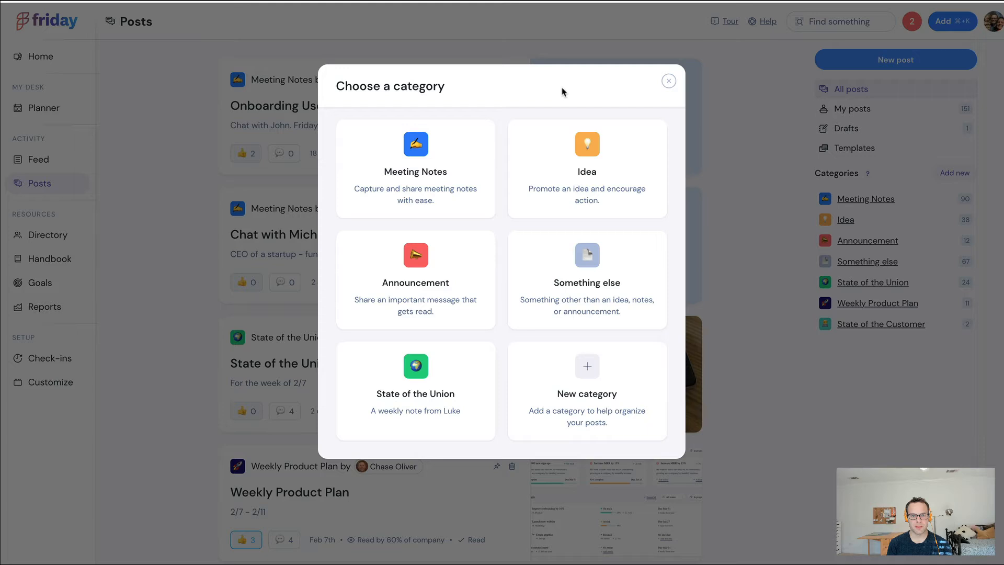
pyautogui.moveTo(440, 269)
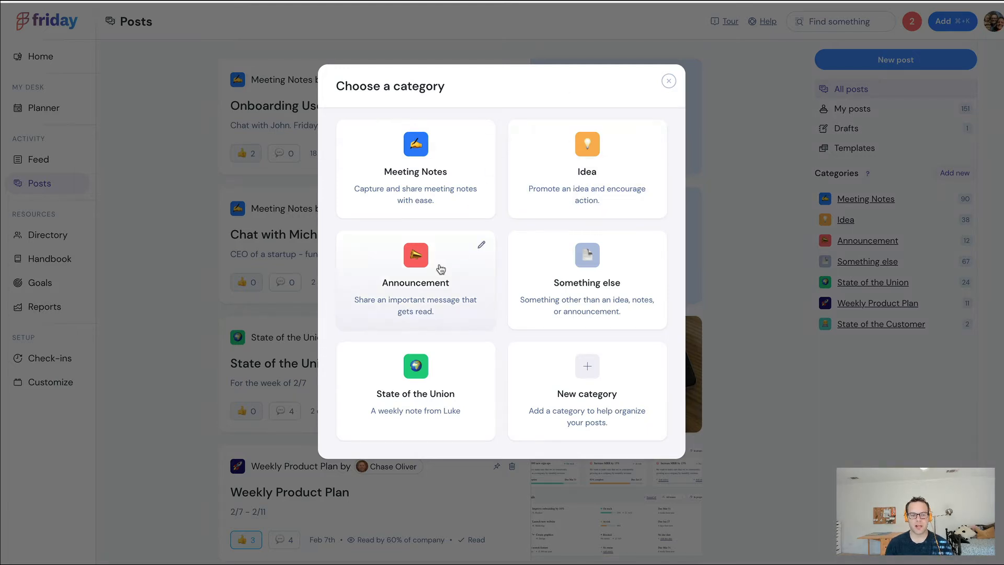
pyautogui.moveTo(435, 269)
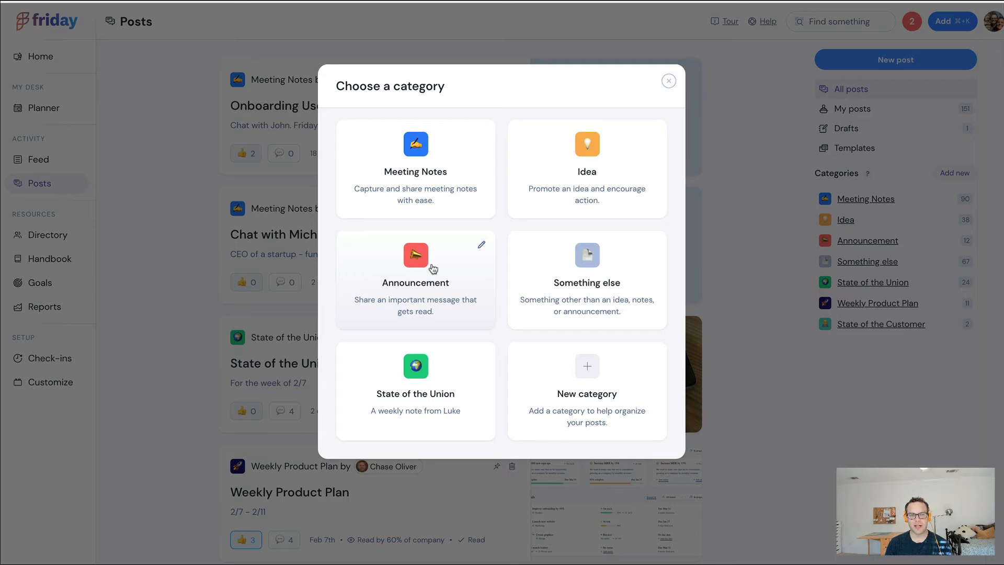
# Choose the Announcement category to start a new empty post draft.
pyautogui.click(415, 280)
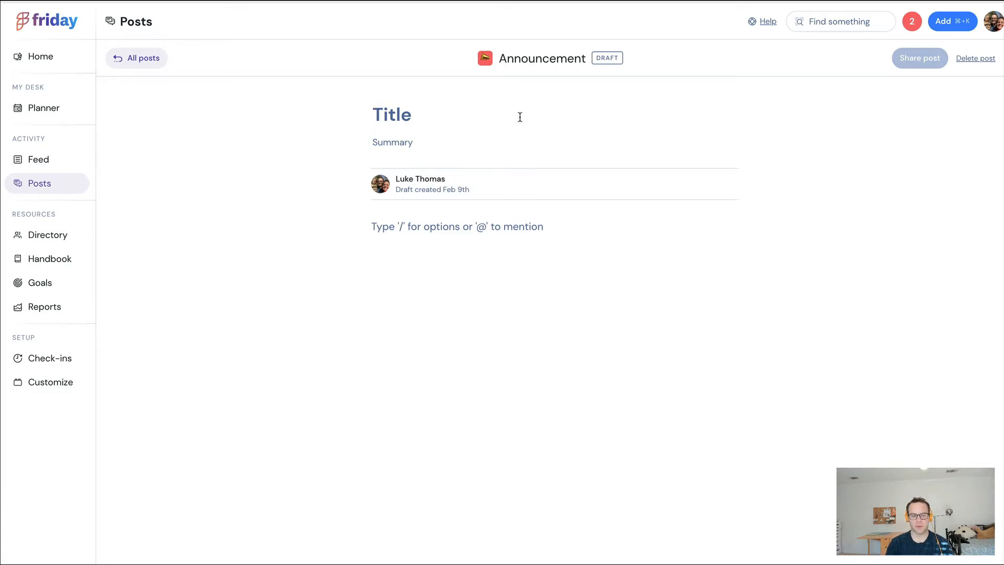
# Title the draft 'Announcement #1' with summary 'This is a summary of the announcement that I'm making'.
pyautogui.write('Announcement #1')
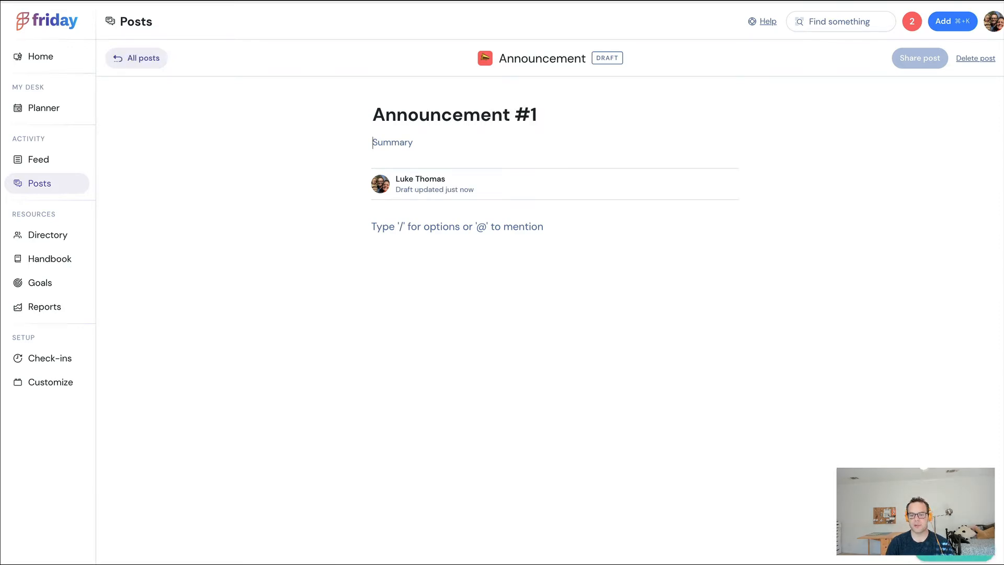
pyautogui.write('This is a u')
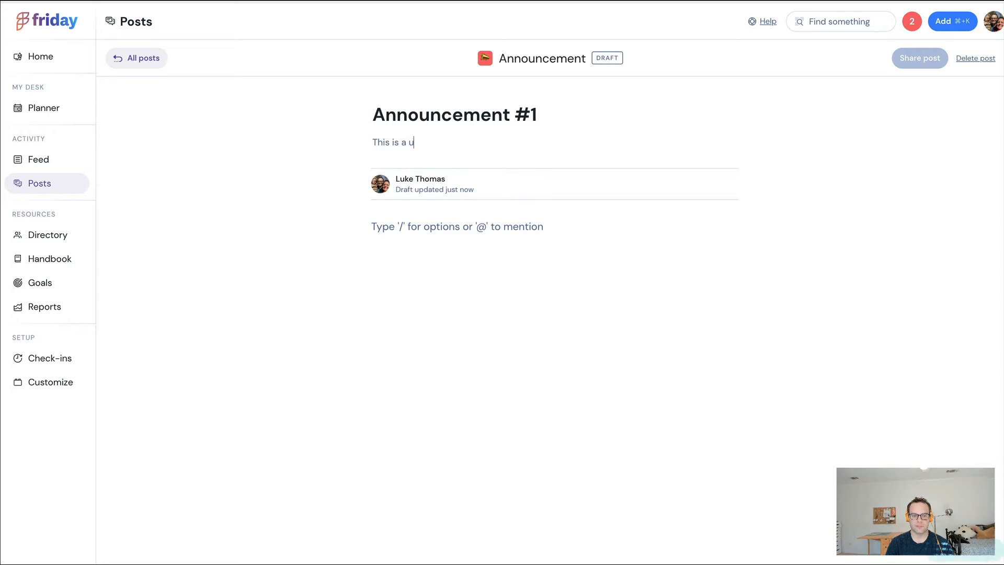
pyautogui.write('summary of the an')
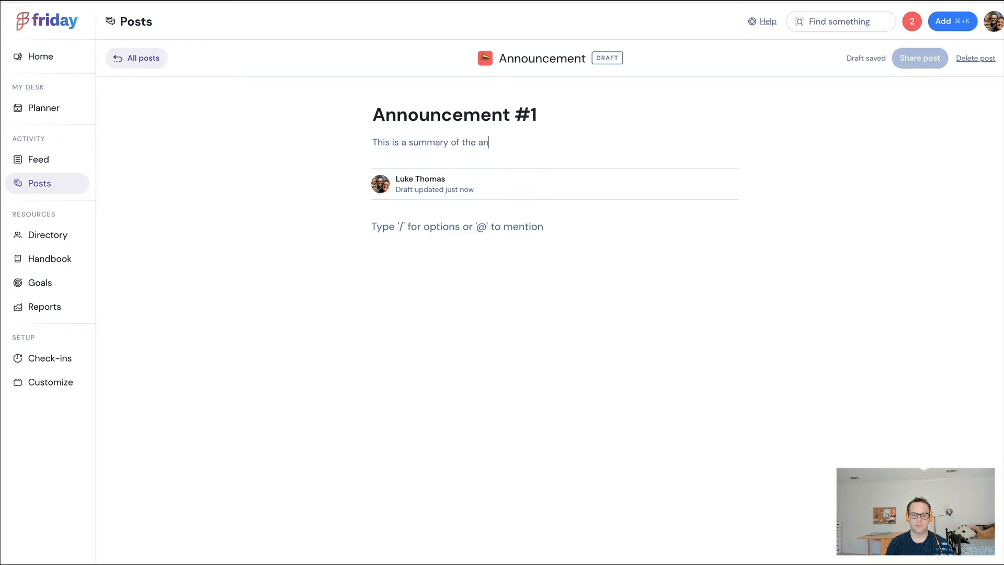
pyautogui.write('nouncement that I')
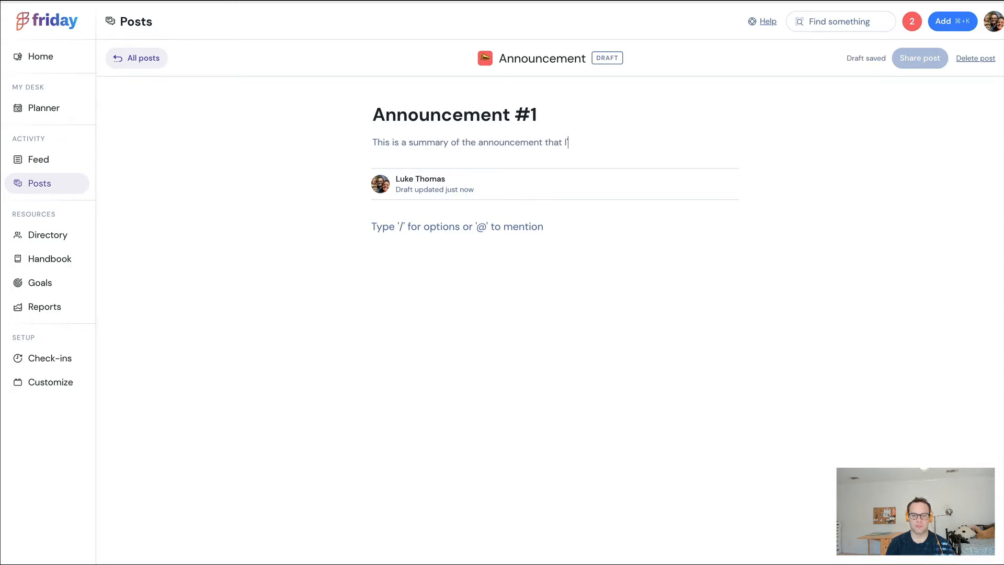
pyautogui.write("'m making")
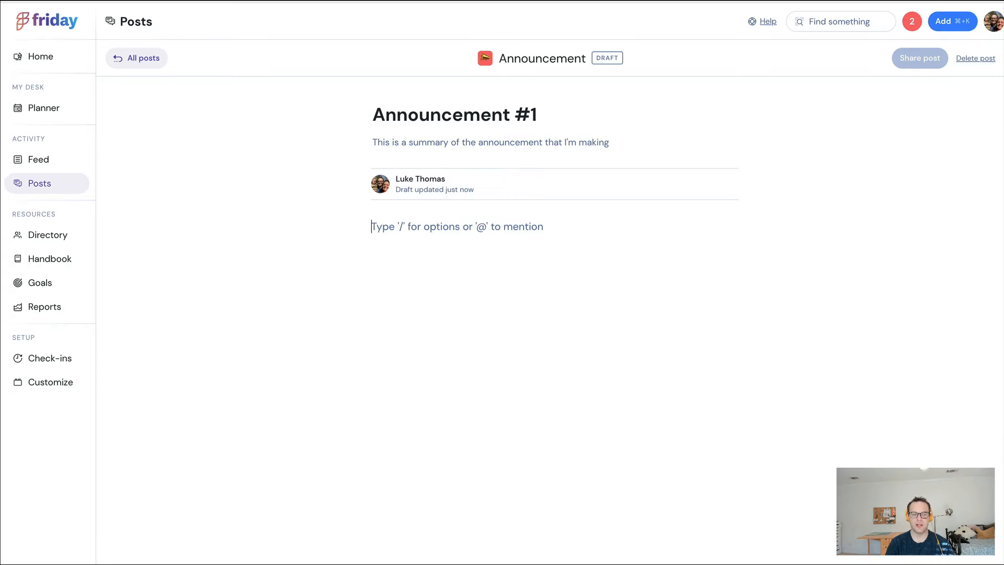
# Add a 'Header' heading and a bulleted list to the post body via slash commands.
pyautogui.write('/')
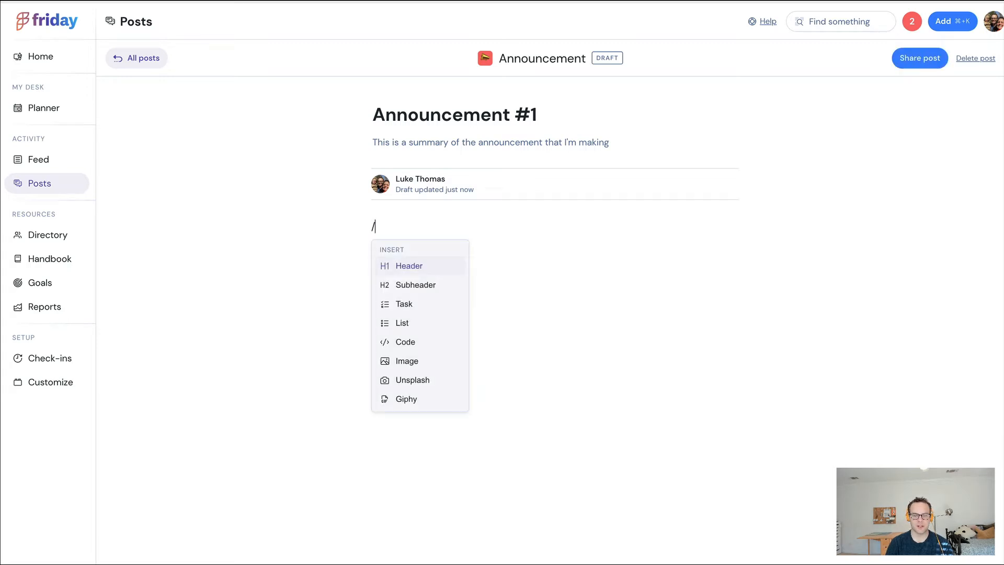
pyautogui.click(408, 265)
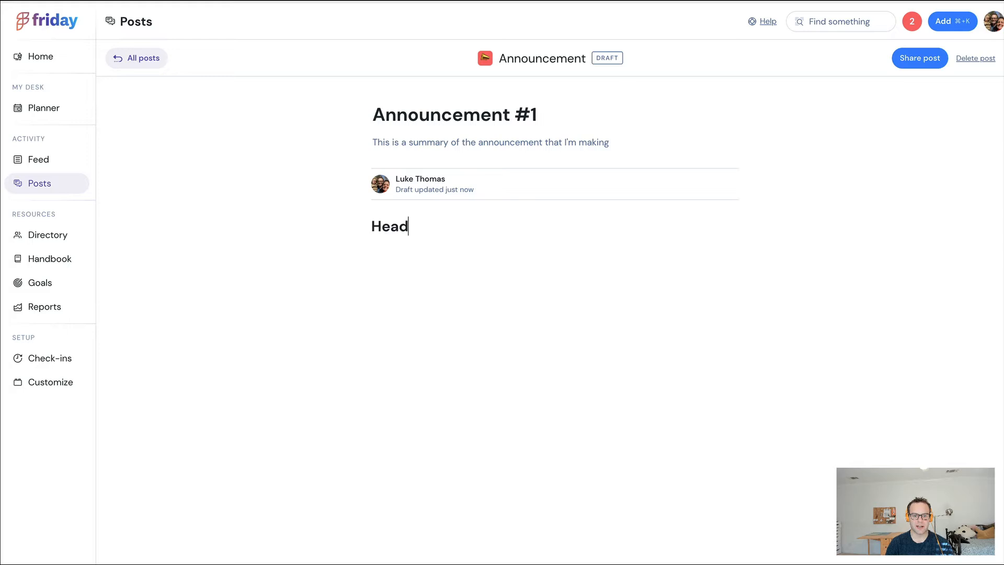
pyautogui.write('er')
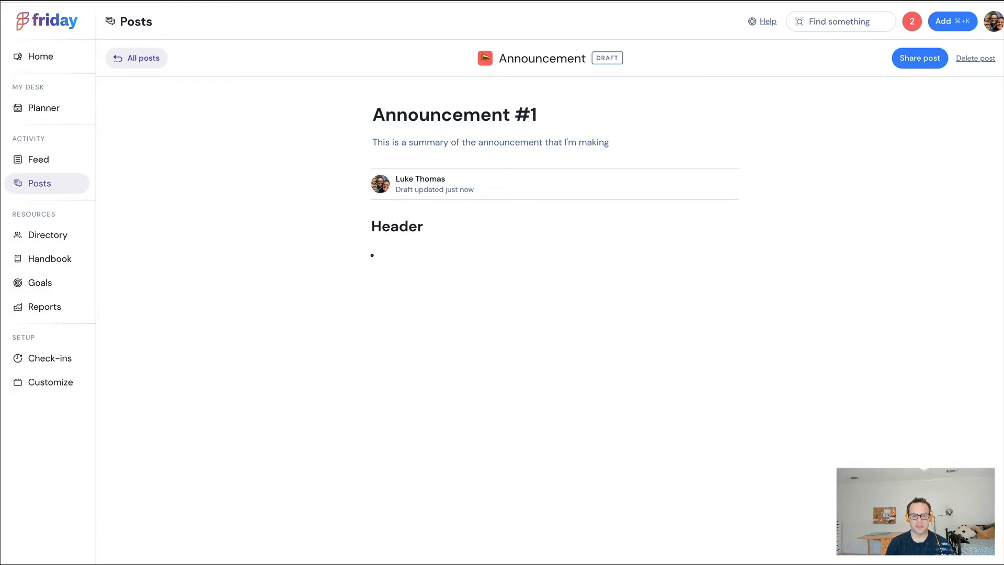
pyautogui.write('List')
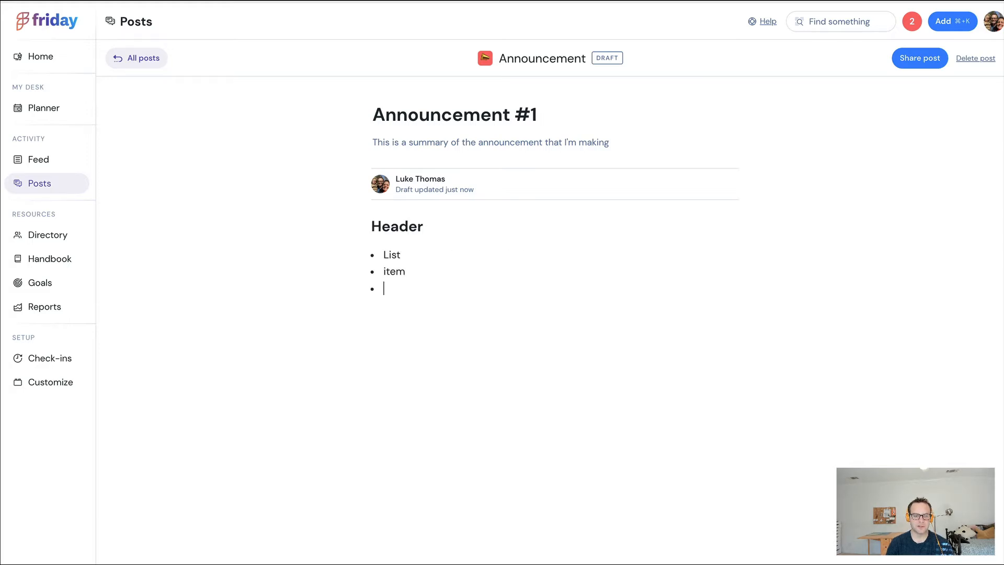
# Insert a Baby Yoda GIF via /giphy and an Unsplash mountain photo into the body.
pyautogui.write('/gi')
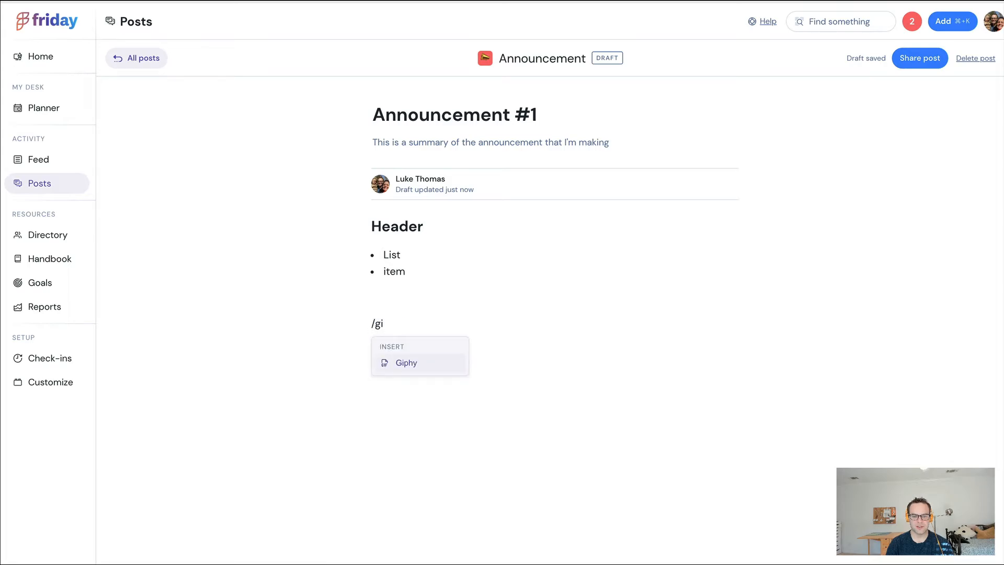
pyautogui.click(406, 363)
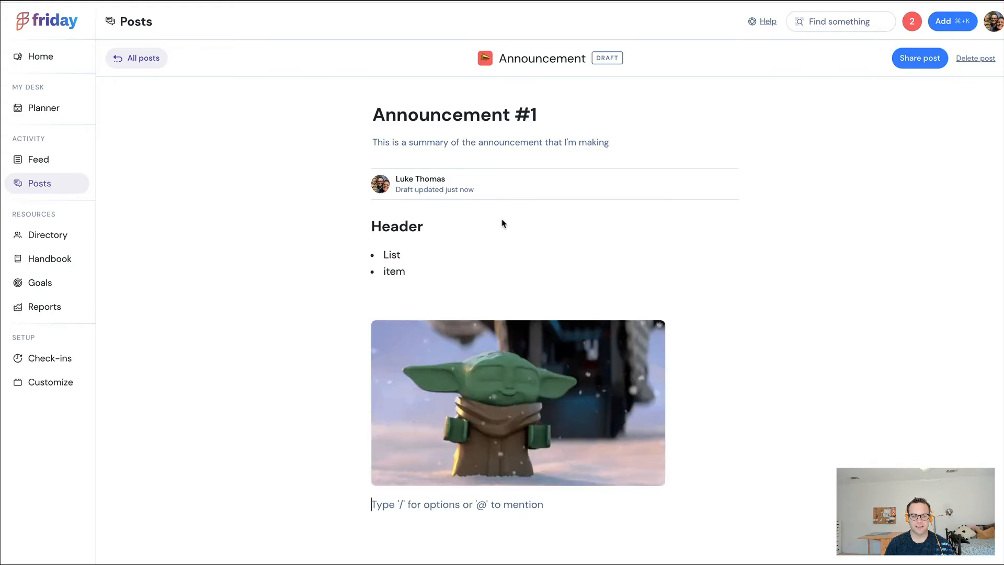
pyautogui.write('/')
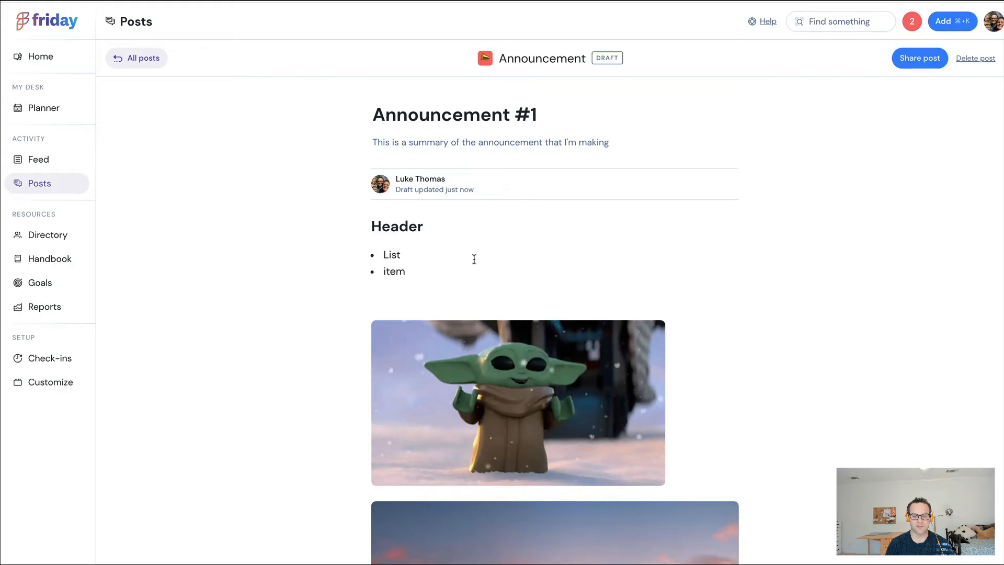
pyautogui.scroll(-3)
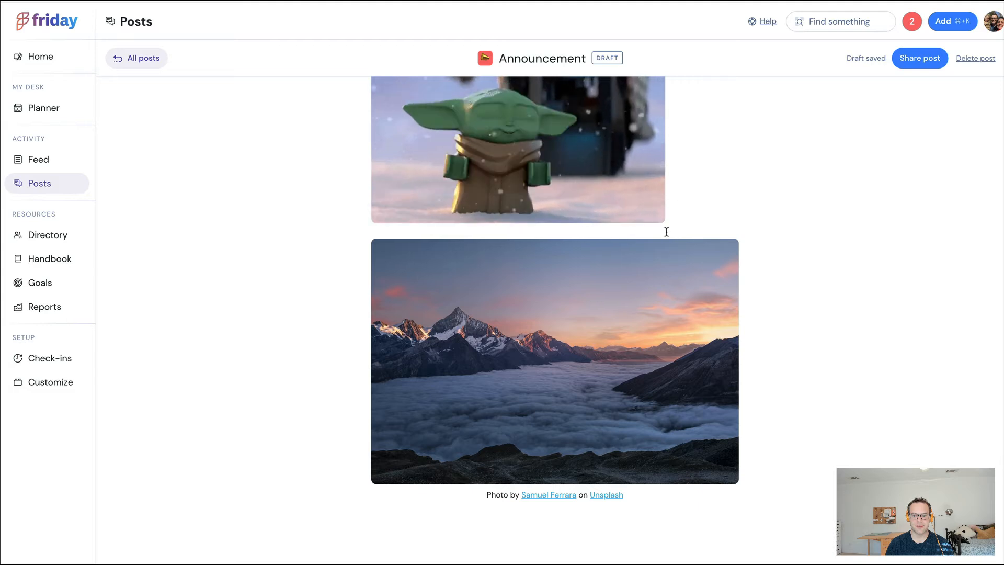
pyautogui.scroll(3)
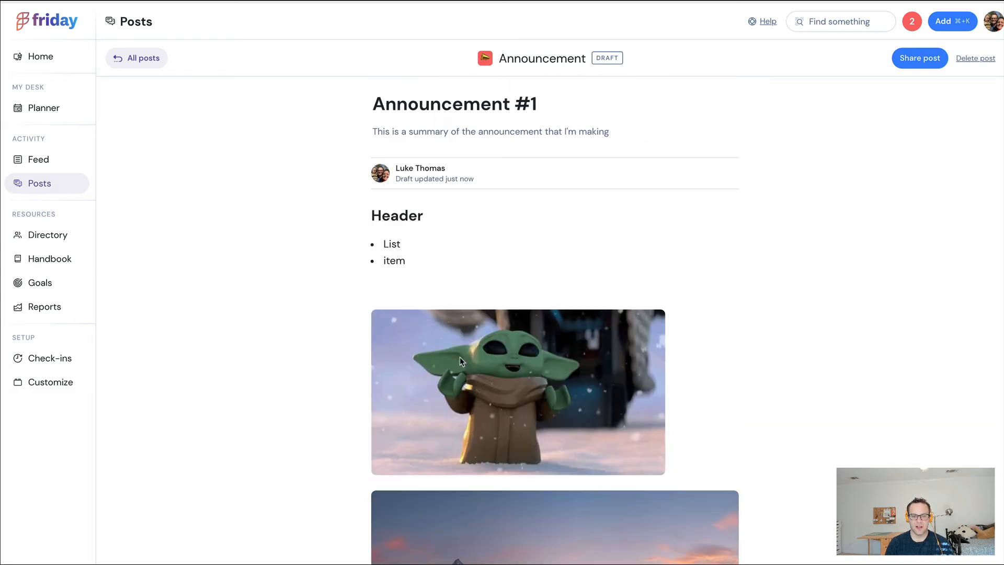
pyautogui.scroll(-3)
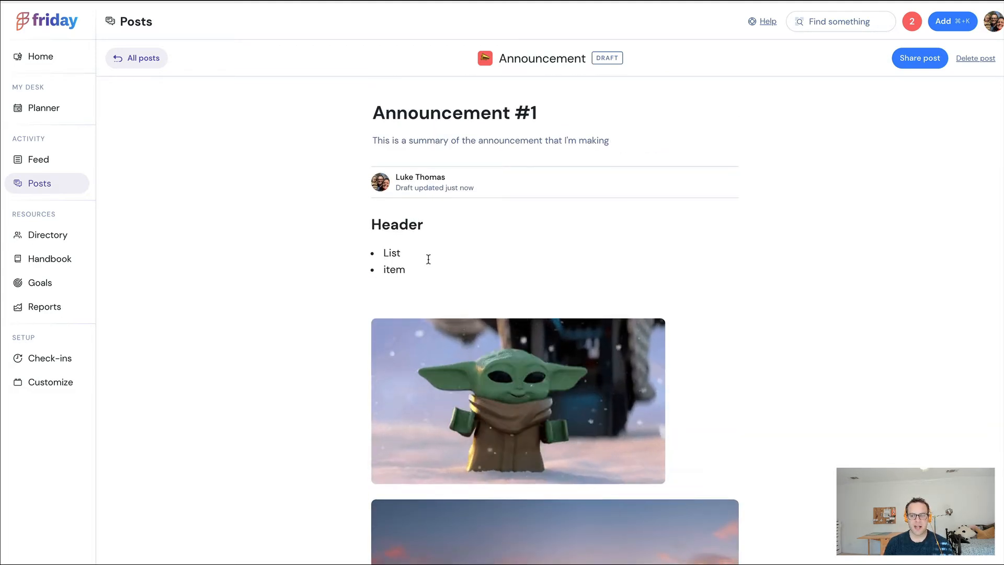
pyautogui.scroll(-3)
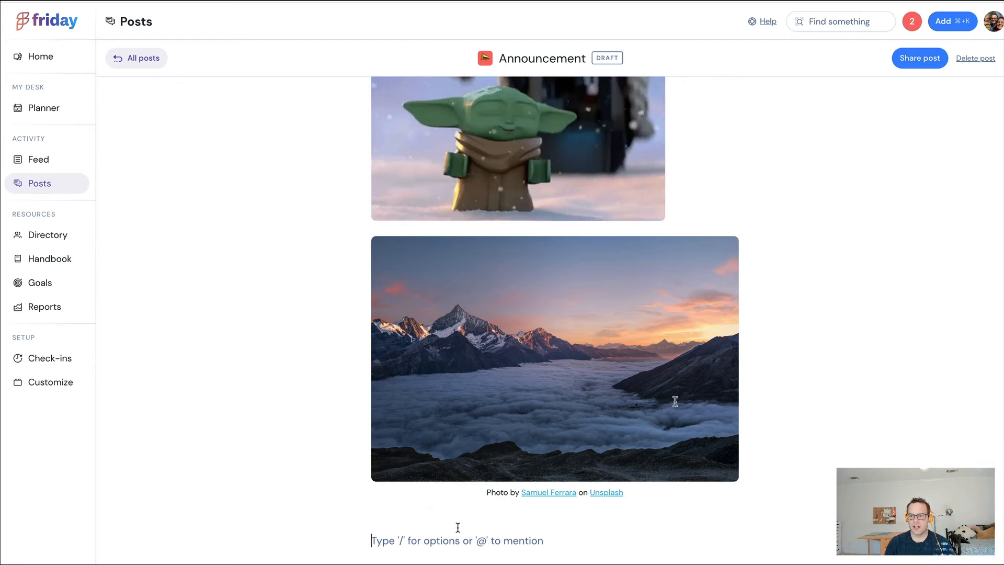
# Bring up the publish options to set visibility to the entire Friday company.
pyautogui.click(920, 57)
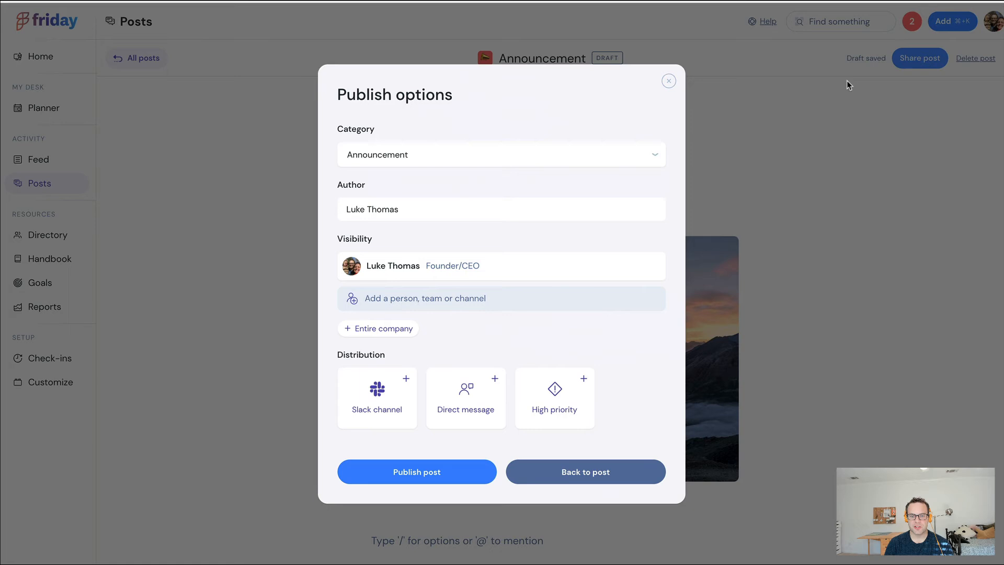
pyautogui.moveTo(360, 110)
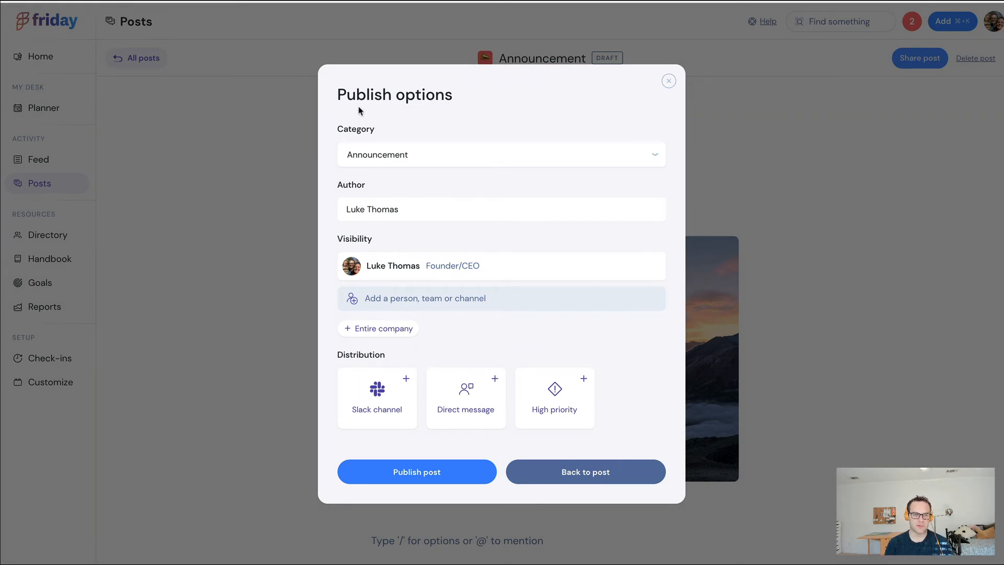
pyautogui.moveTo(399, 124)
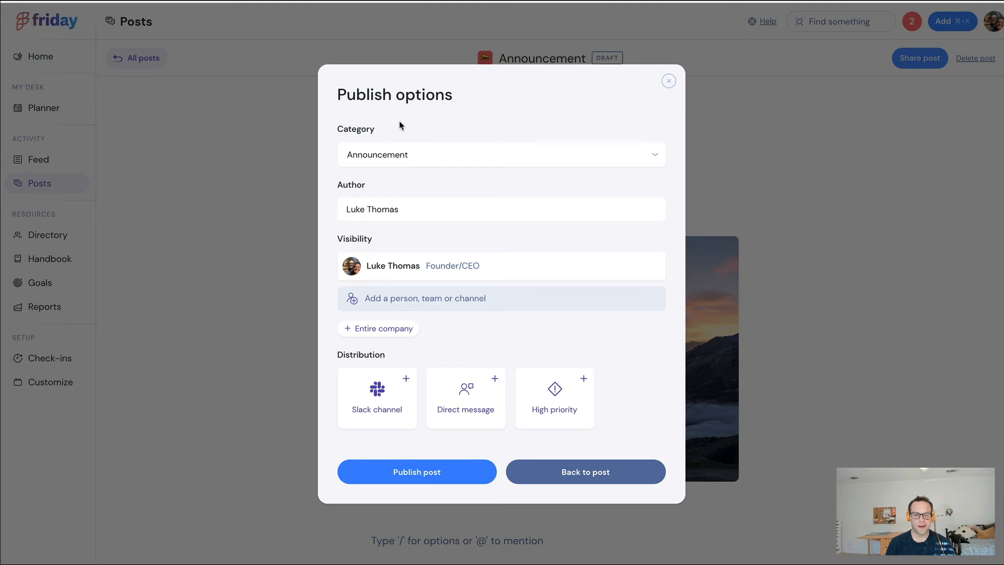
pyautogui.moveTo(344, 139)
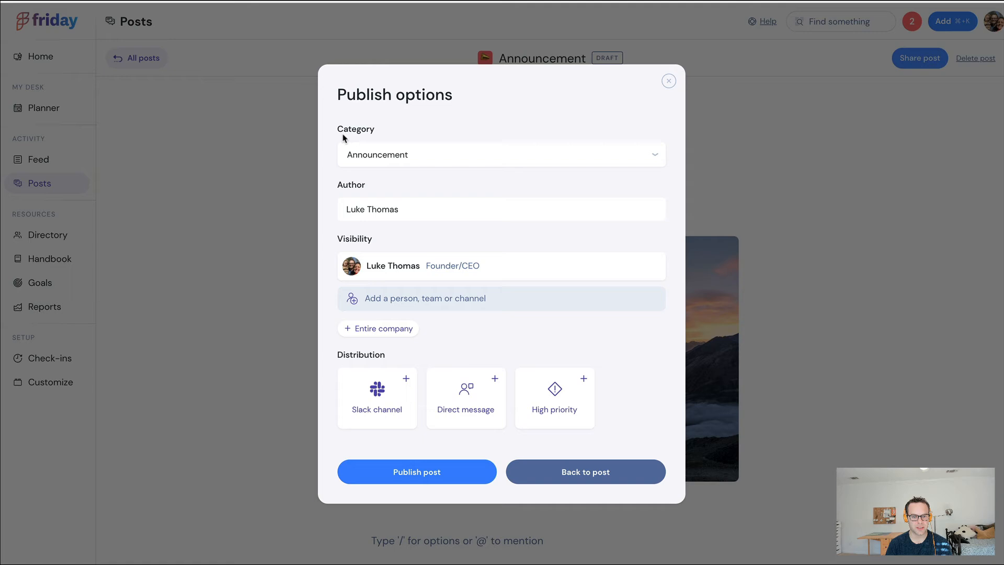
pyautogui.moveTo(438, 217)
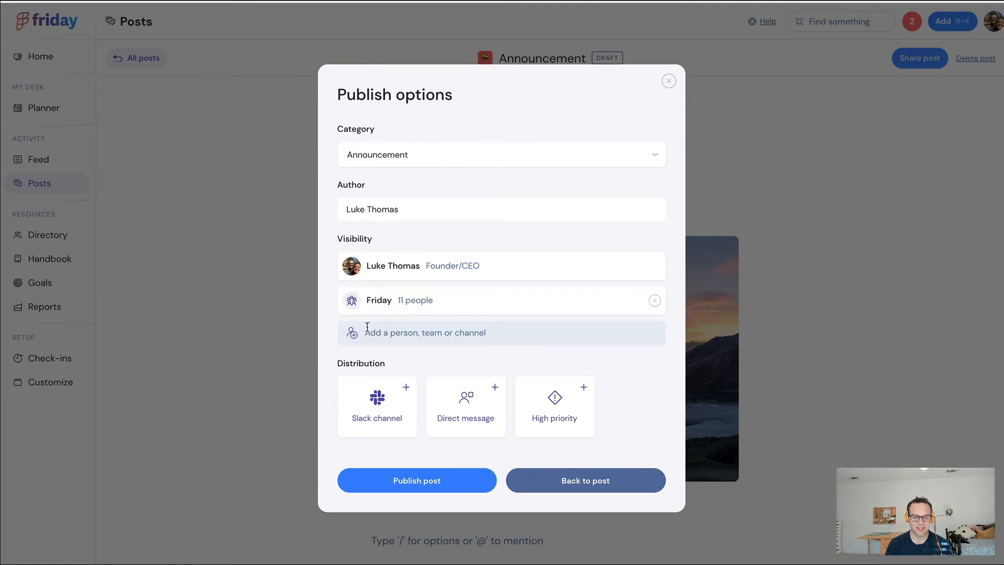
pyautogui.moveTo(320, 309)
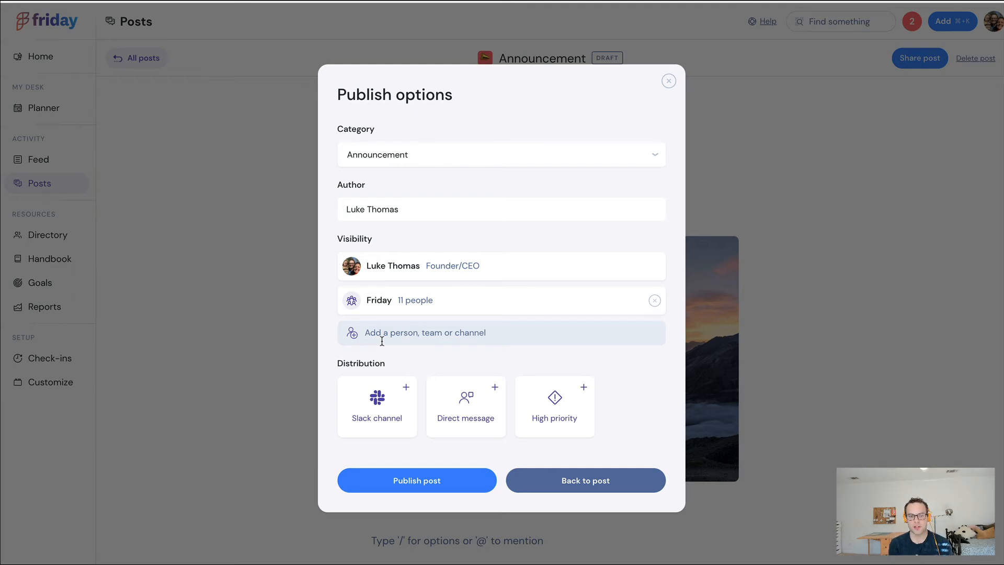
pyautogui.moveTo(389, 378)
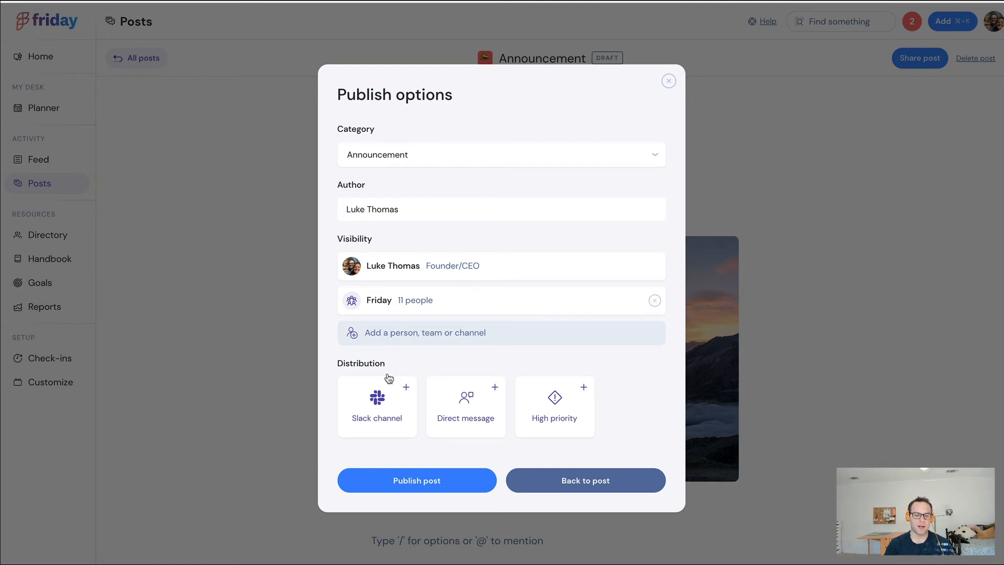
pyautogui.moveTo(384, 402)
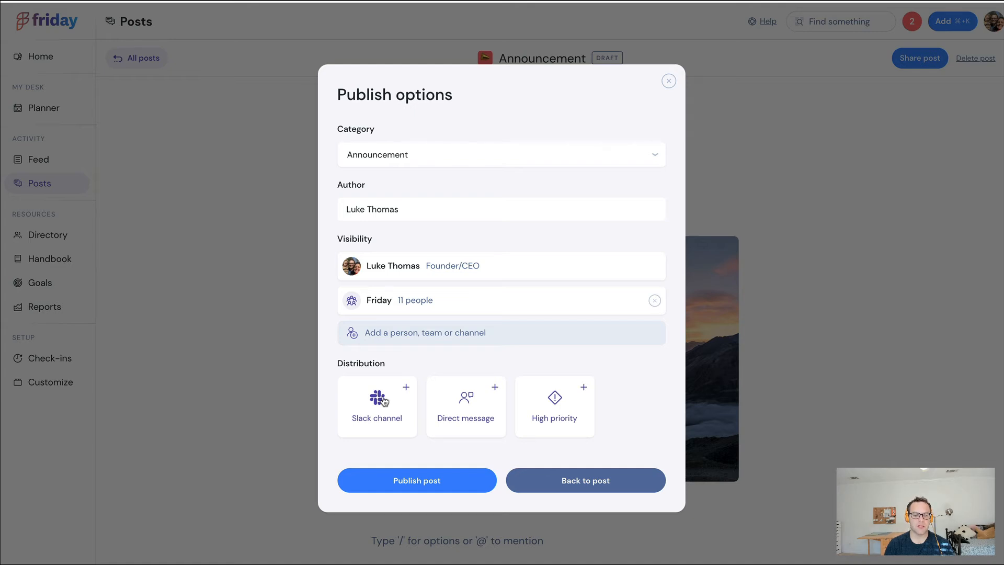
pyautogui.moveTo(364, 414)
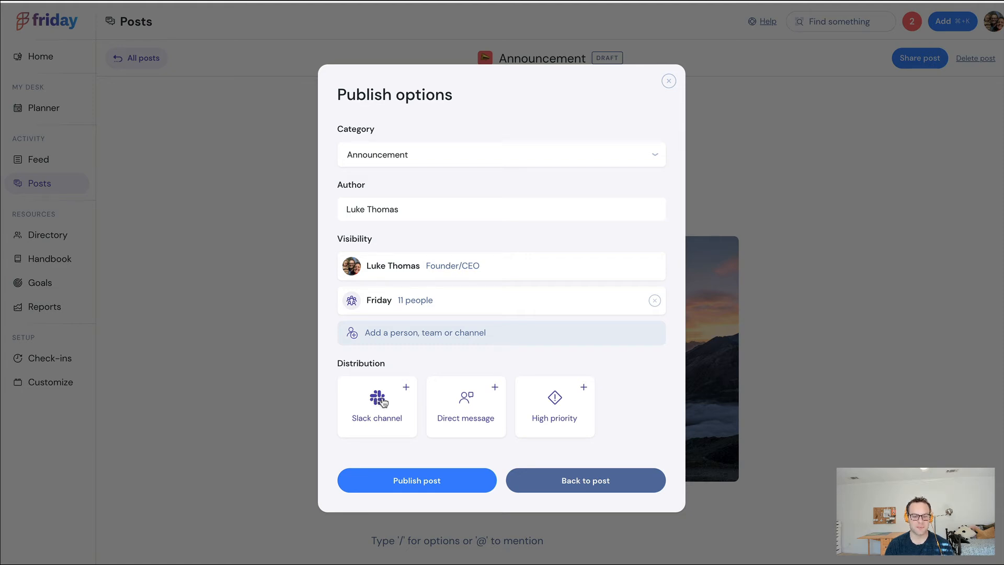
# Enable sharing to the #beta-app Slack channel, leave direct messages off, and publish the post.
pyautogui.click(376, 406)
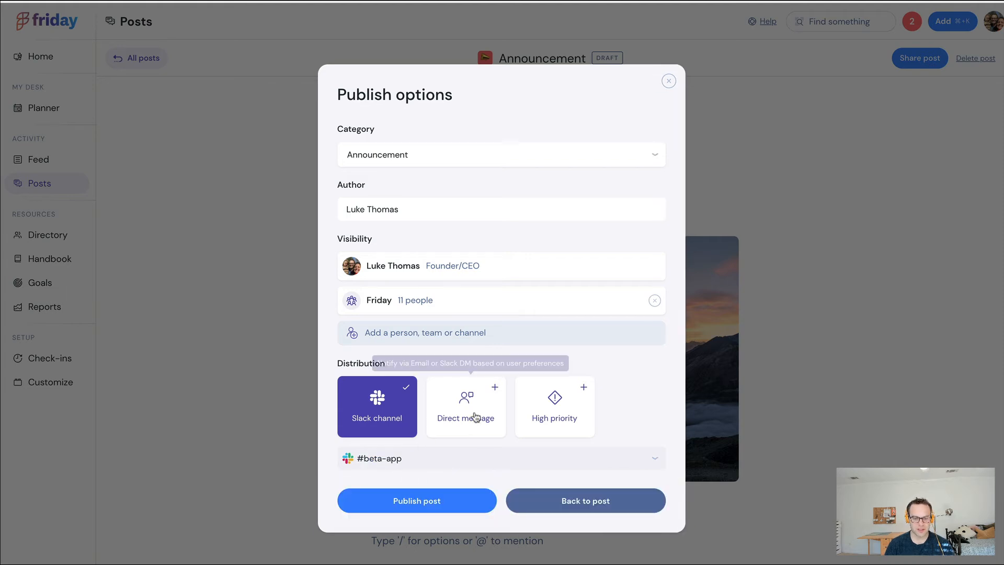
pyautogui.moveTo(472, 406)
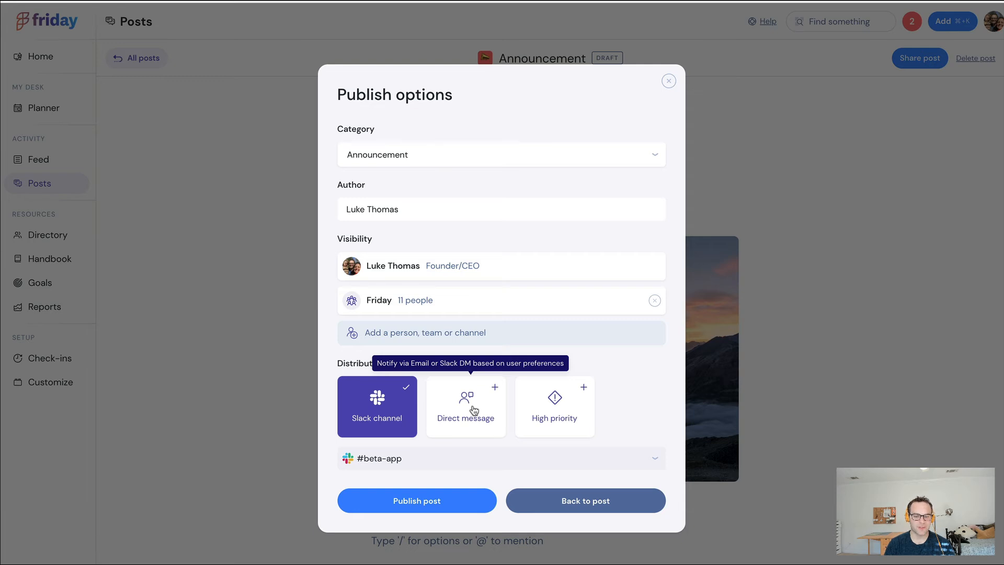
pyautogui.click(466, 405)
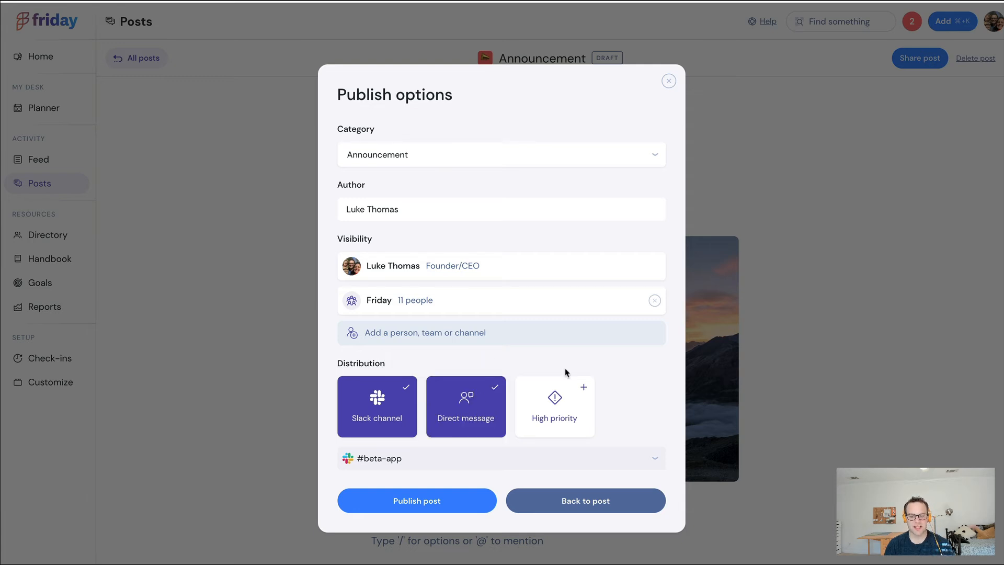
pyautogui.moveTo(554, 391)
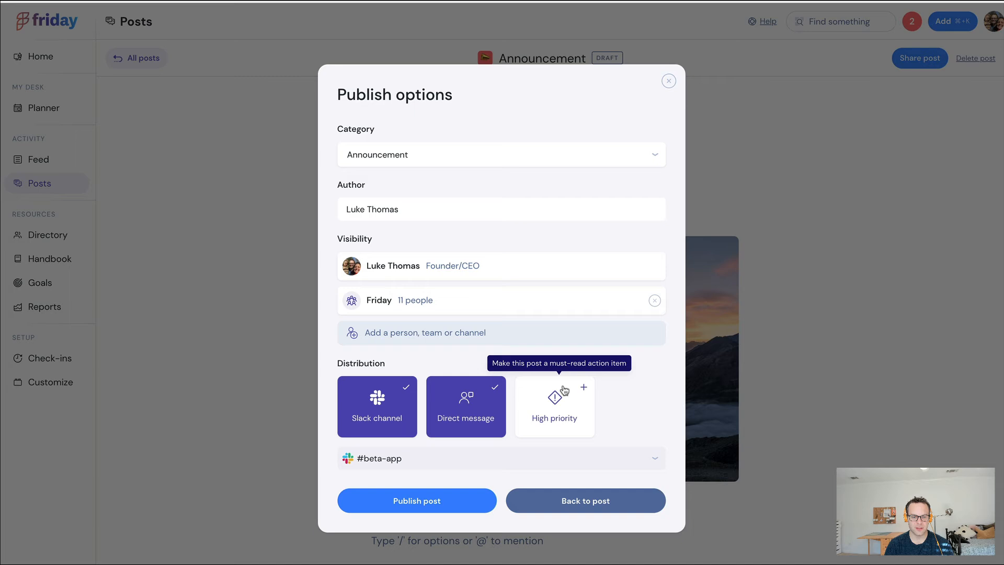
pyautogui.moveTo(563, 410)
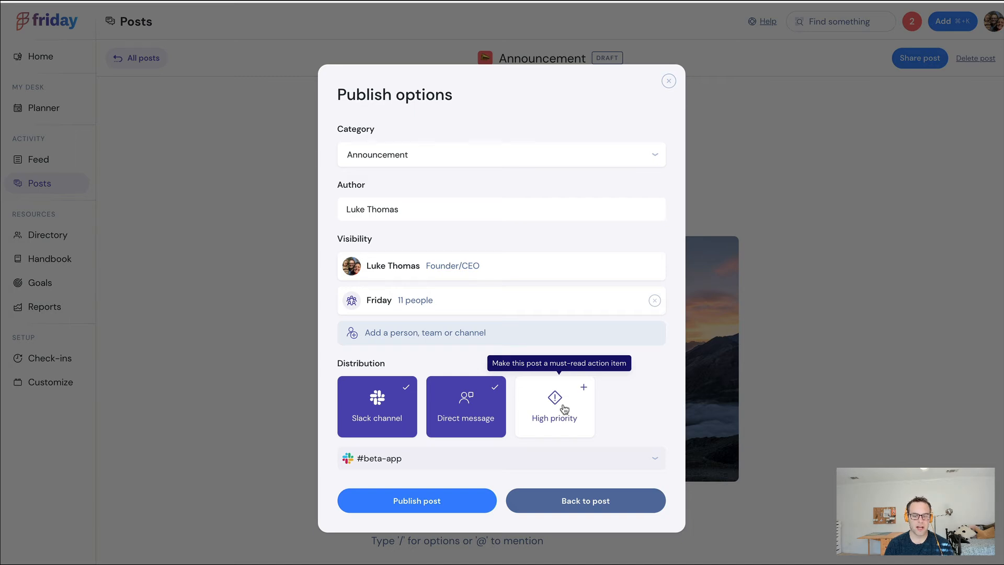
pyautogui.moveTo(555, 412)
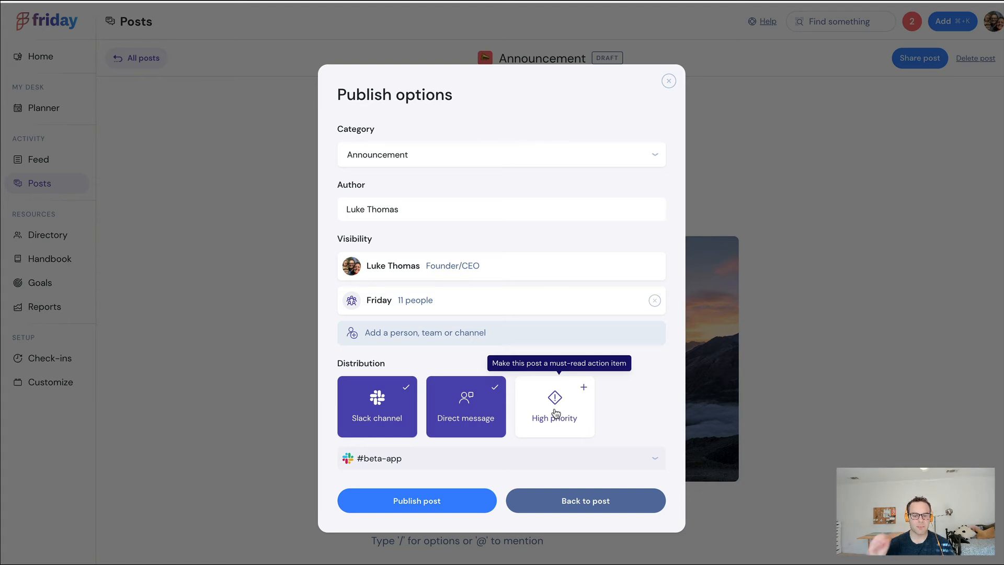
pyautogui.moveTo(511, 401)
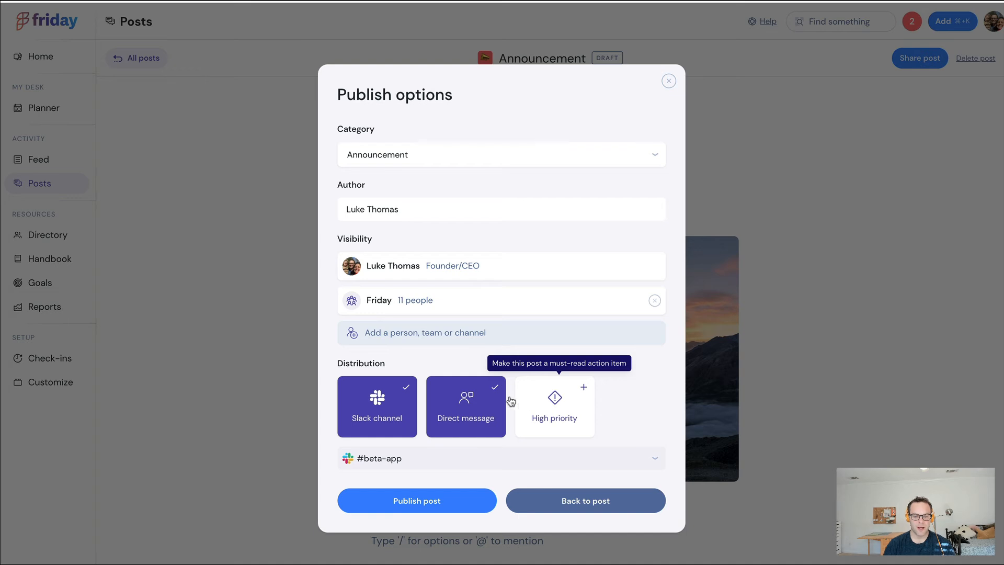
pyautogui.click(465, 405)
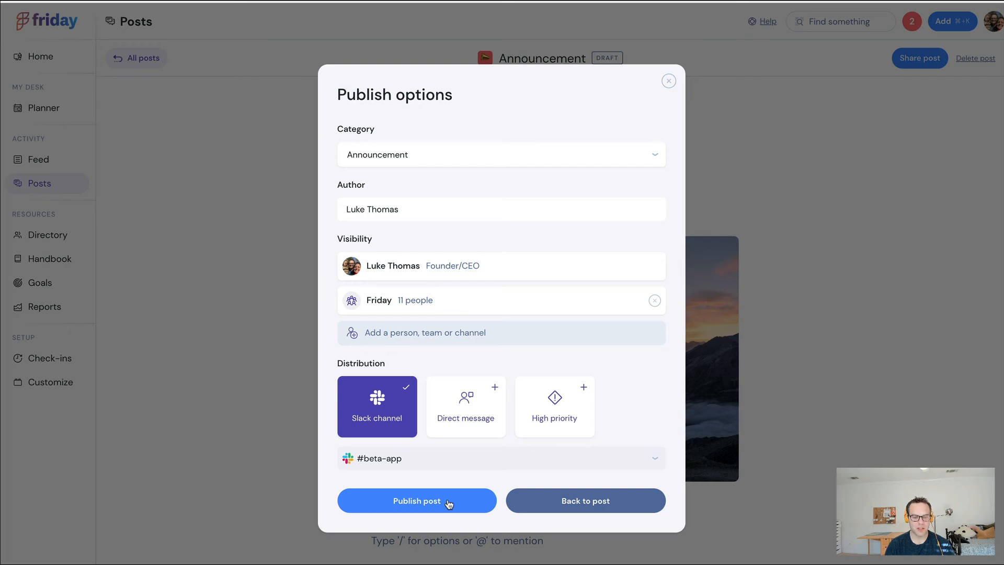
pyautogui.click(416, 501)
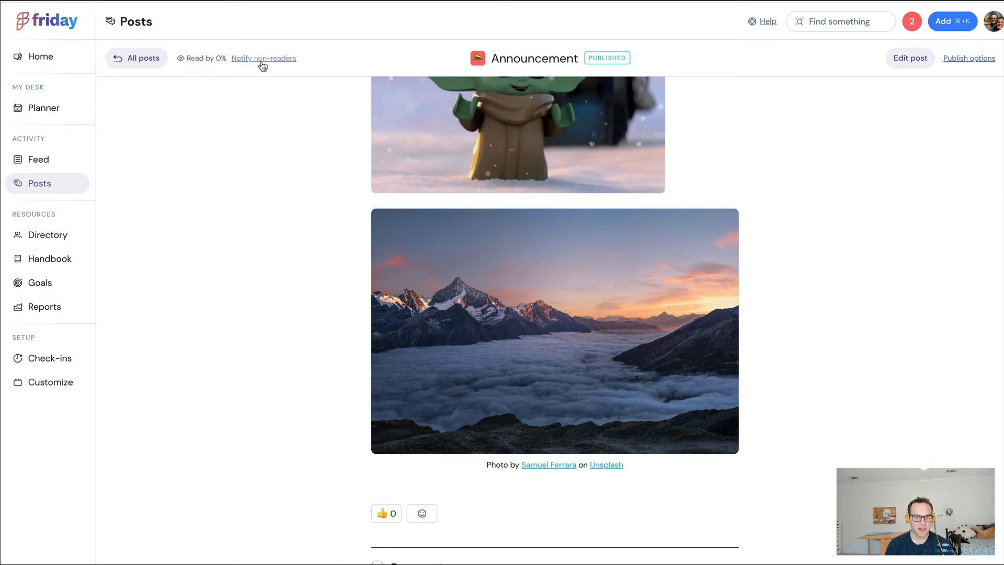
pyautogui.click(263, 58)
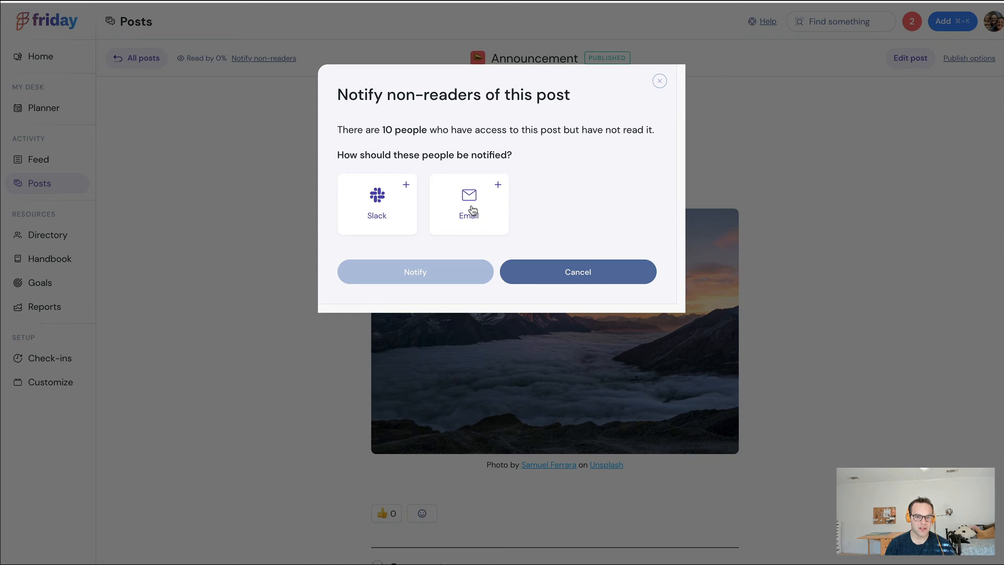
pyautogui.click(577, 272)
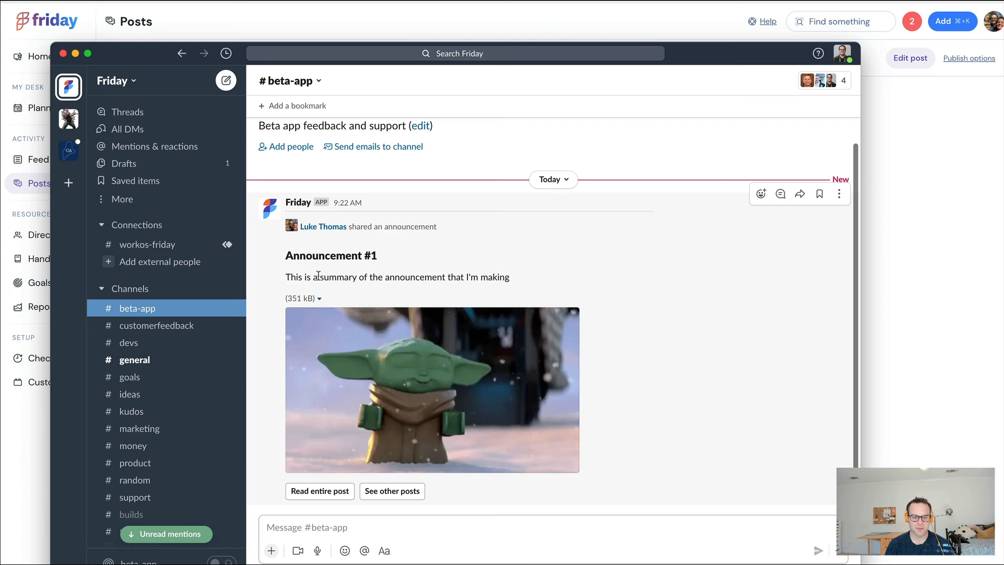
pyautogui.click(319, 492)
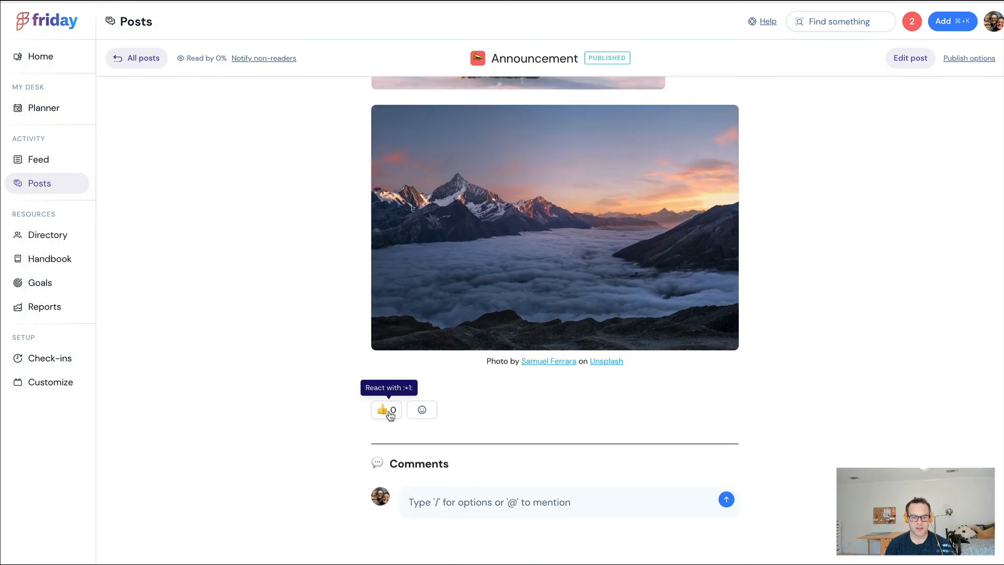
pyautogui.click(422, 410)
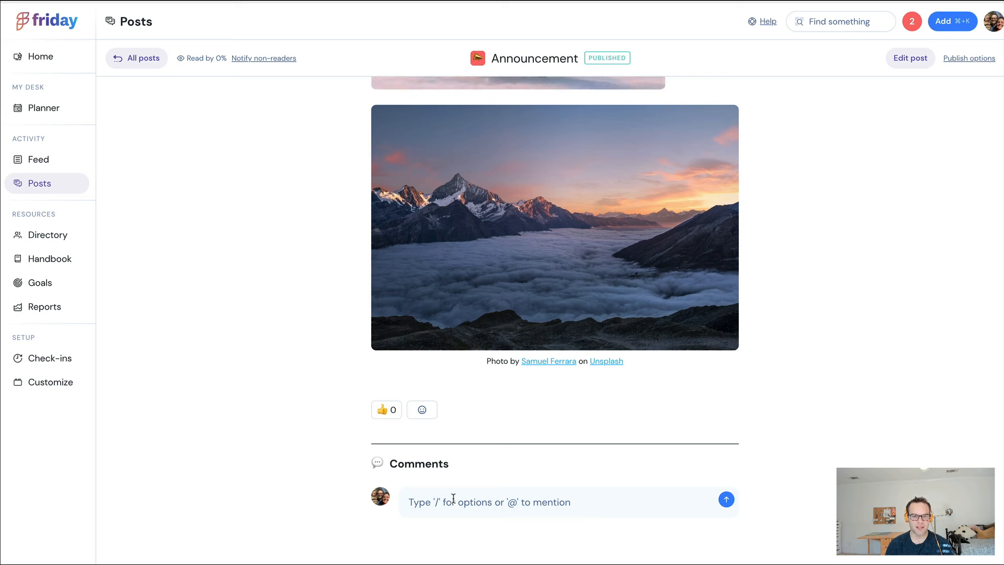
pyautogui.moveTo(313, 336)
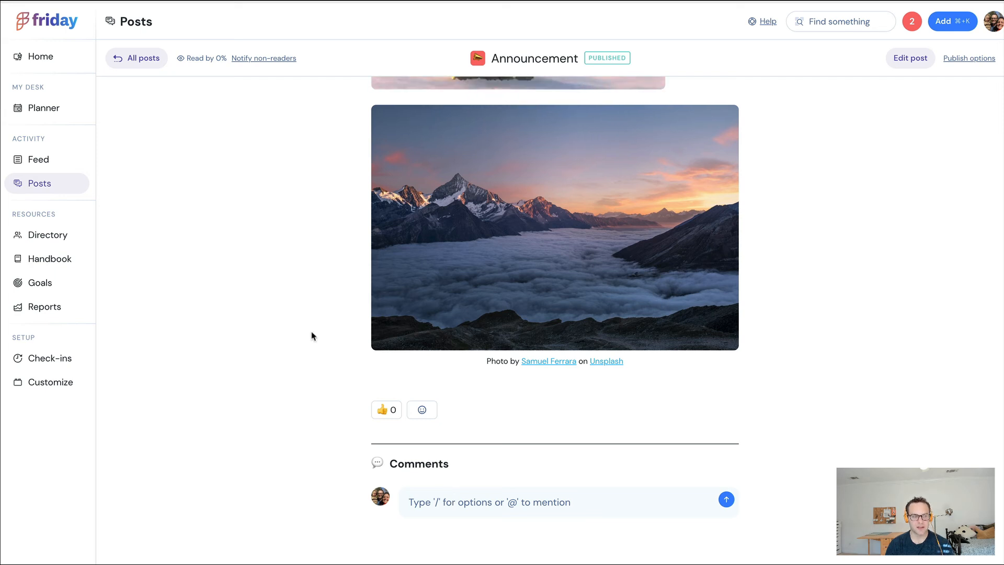
pyautogui.moveTo(302, 316)
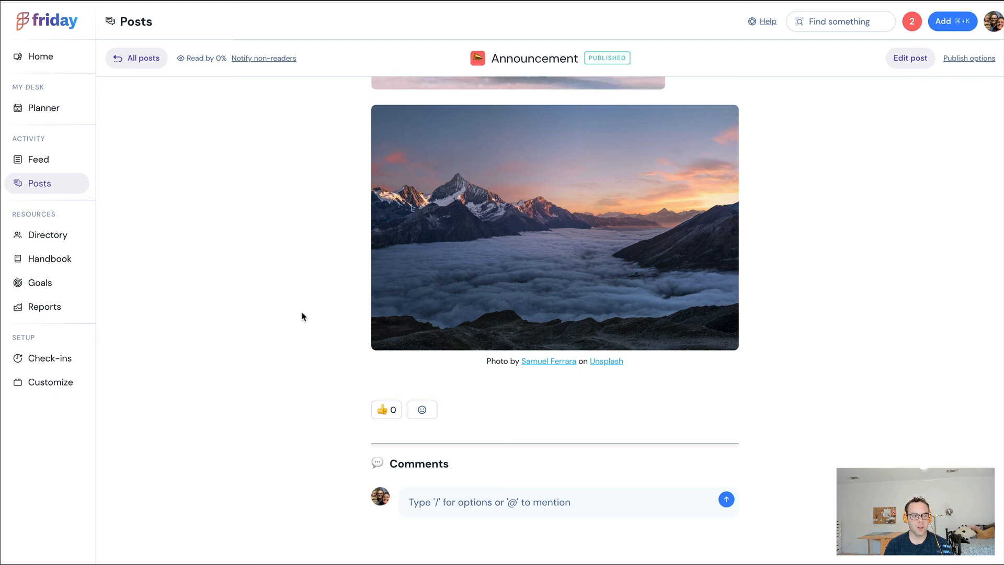
pyautogui.moveTo(284, 299)
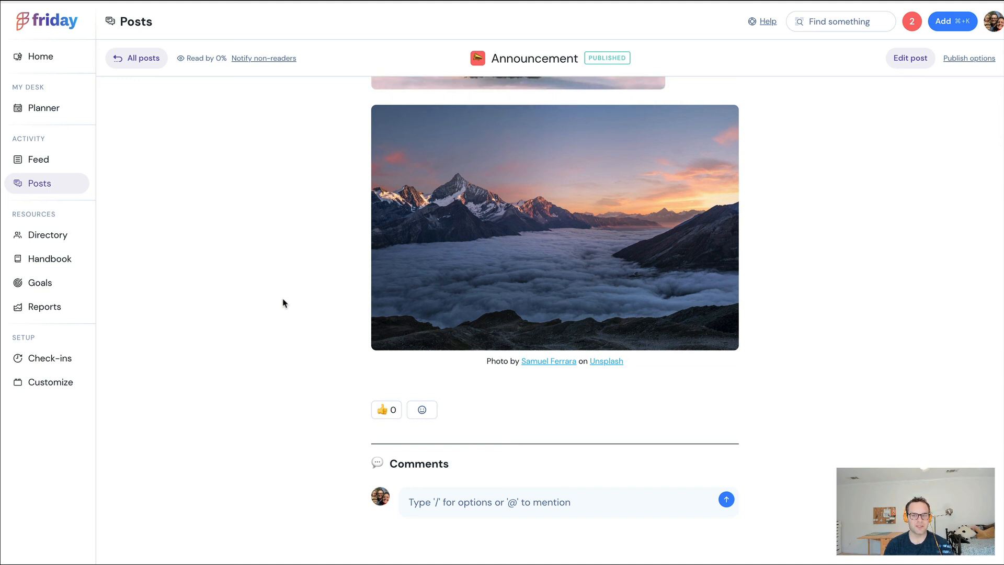
pyautogui.moveTo(565, 205)
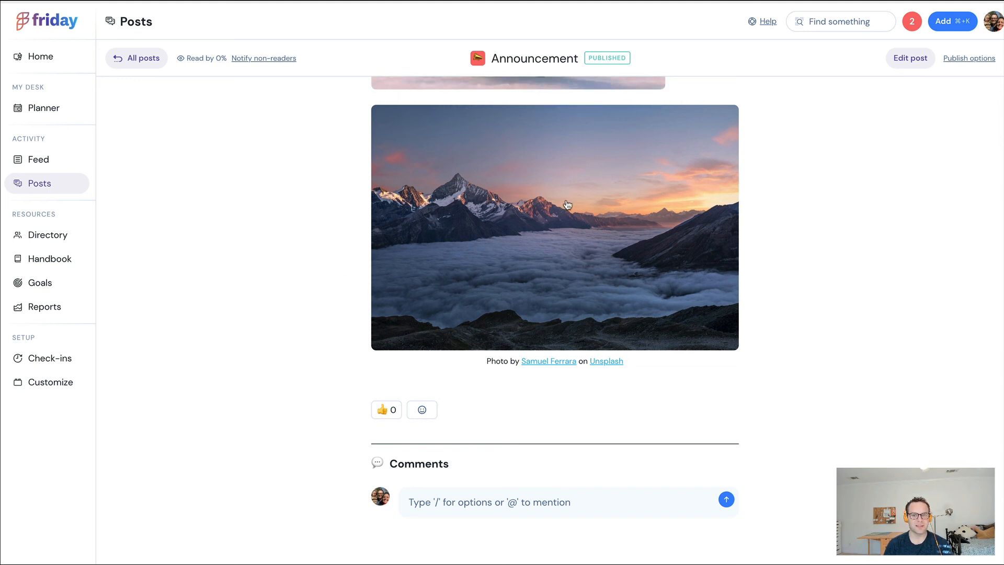
pyautogui.moveTo(637, 18)
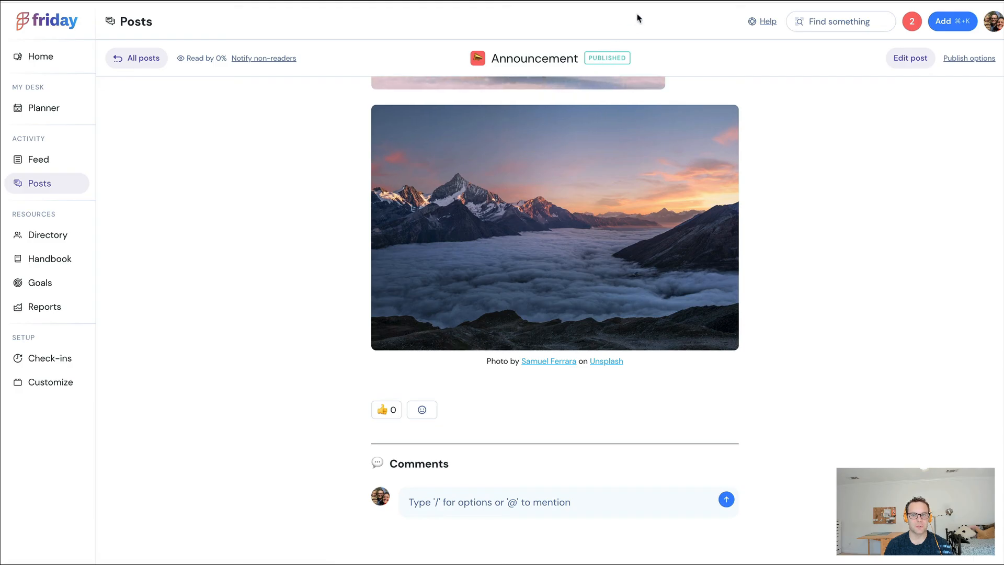